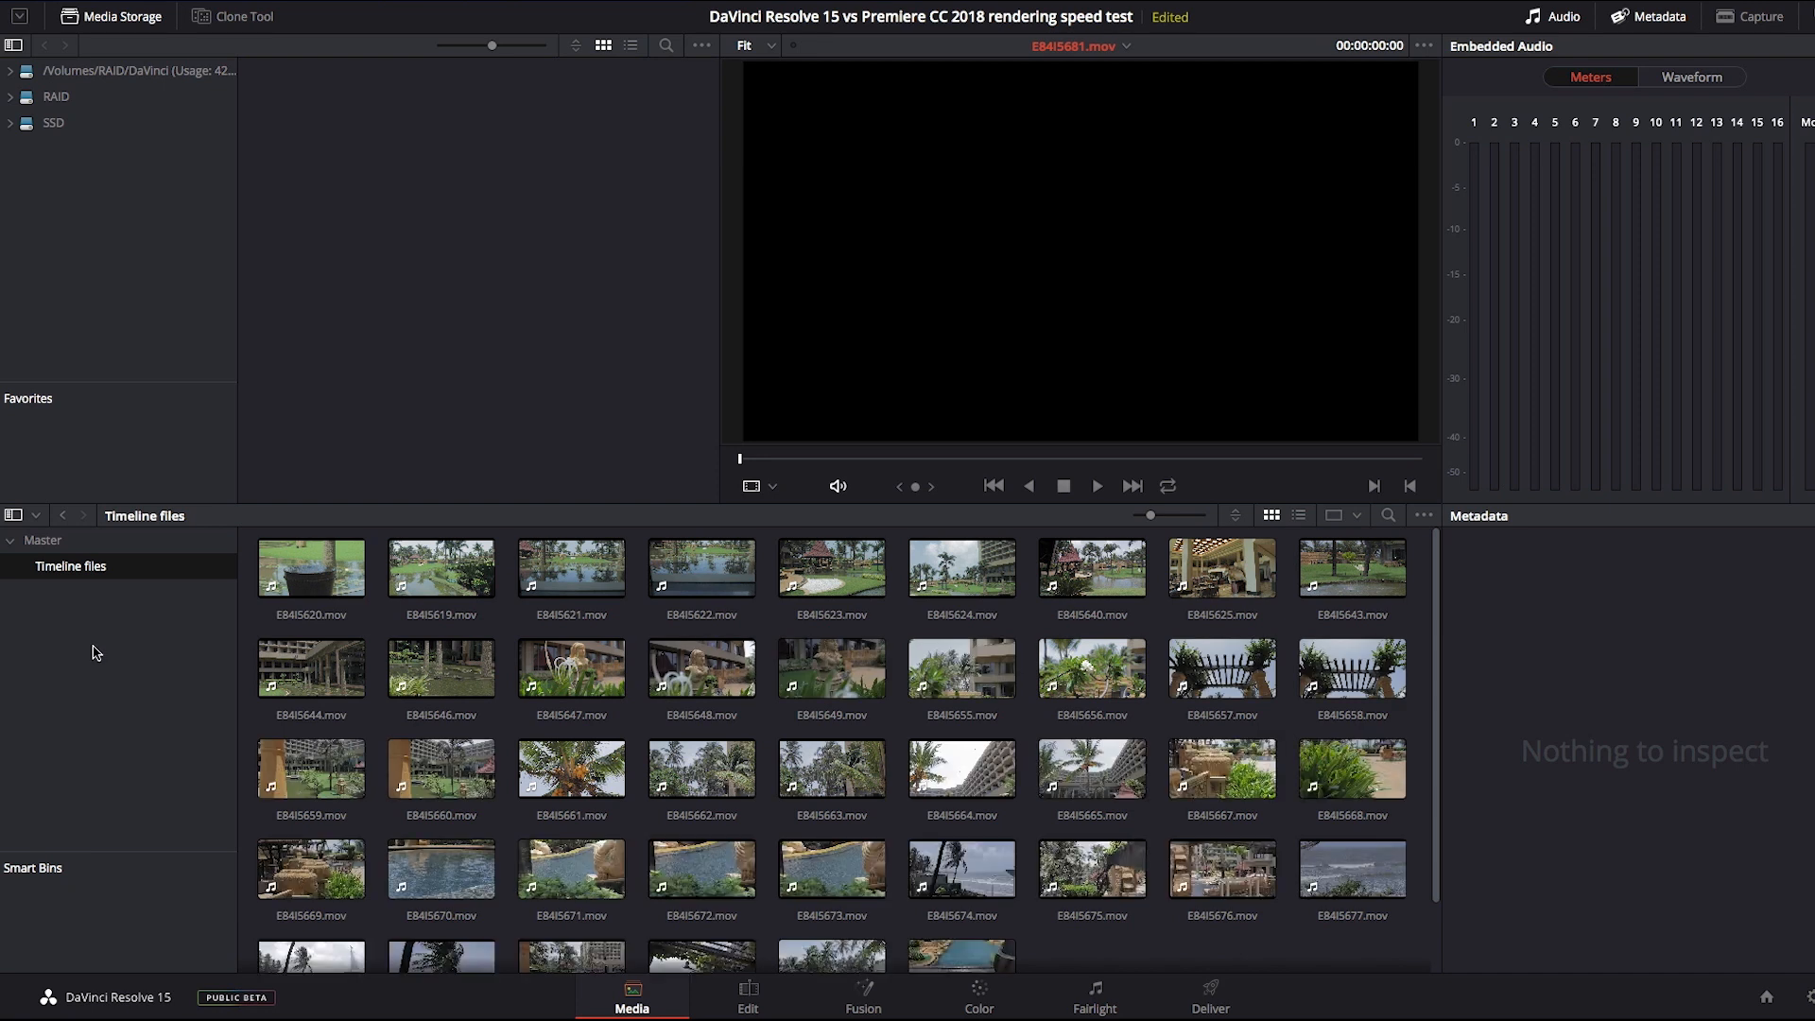
Step: Preview clip E84I5648.mov from the Timeline files bin, then go to the Edit page
left_click(700, 677)
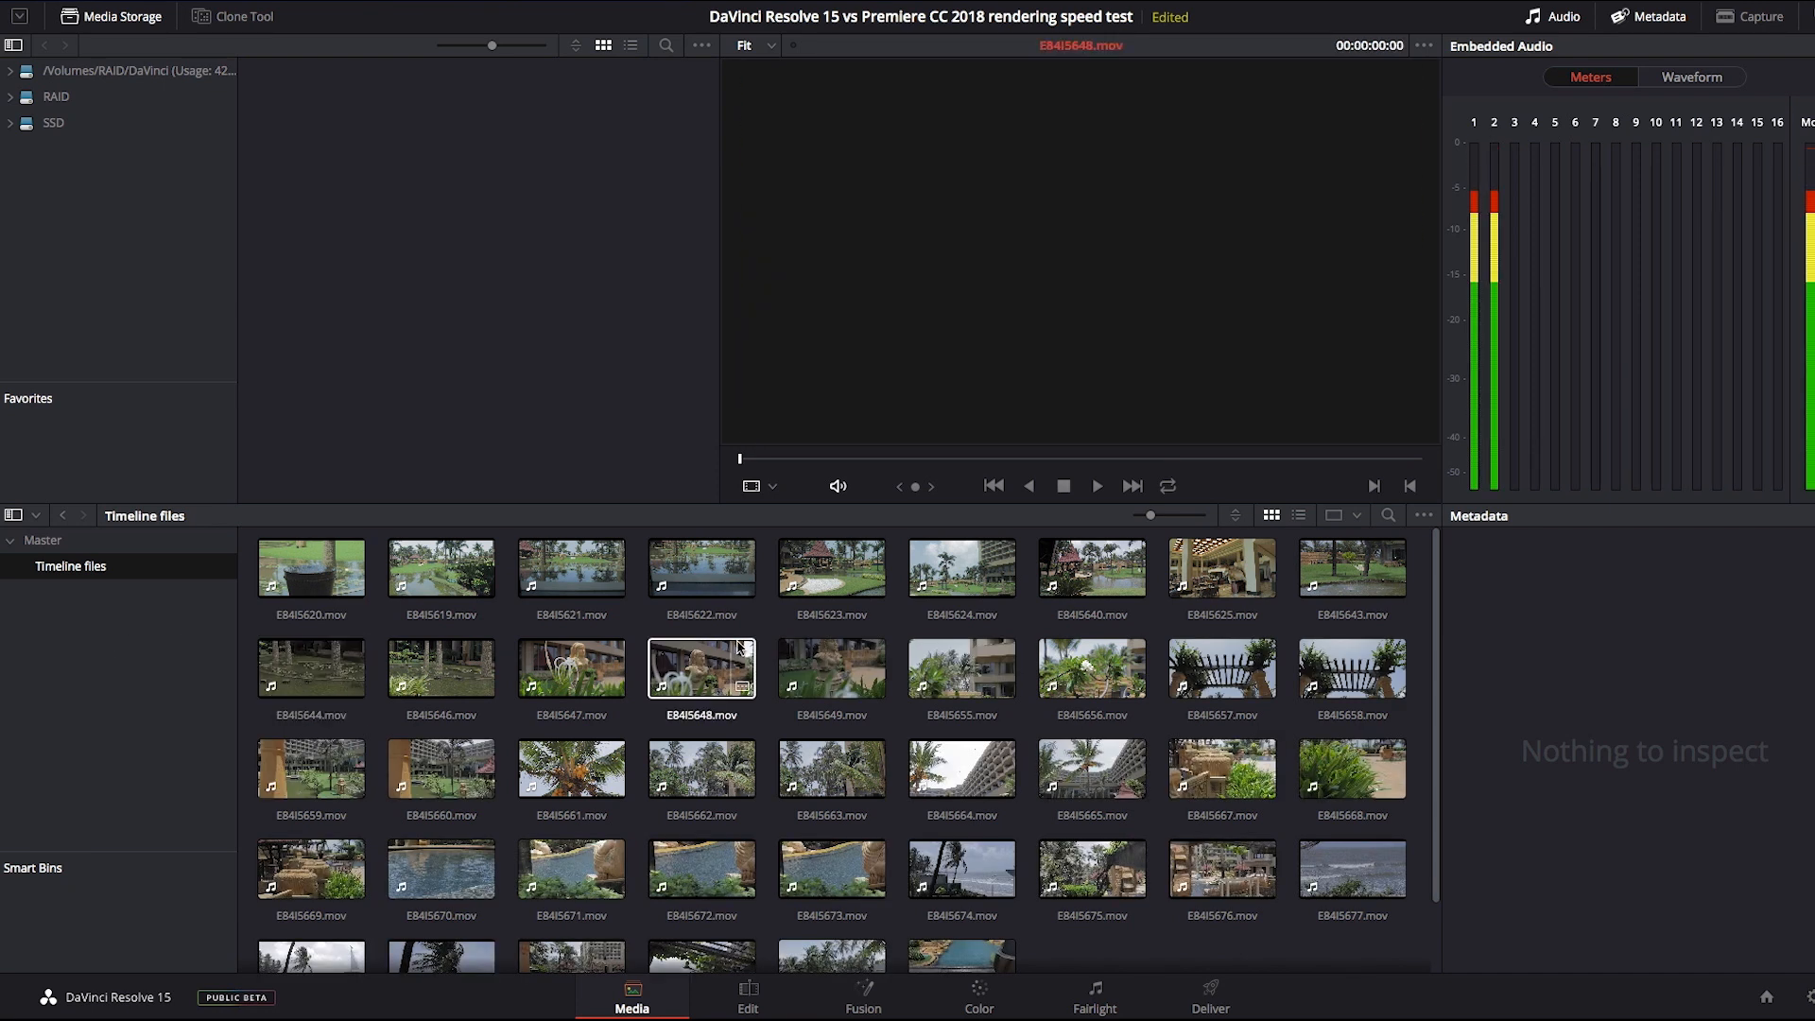
left_click(747, 996)
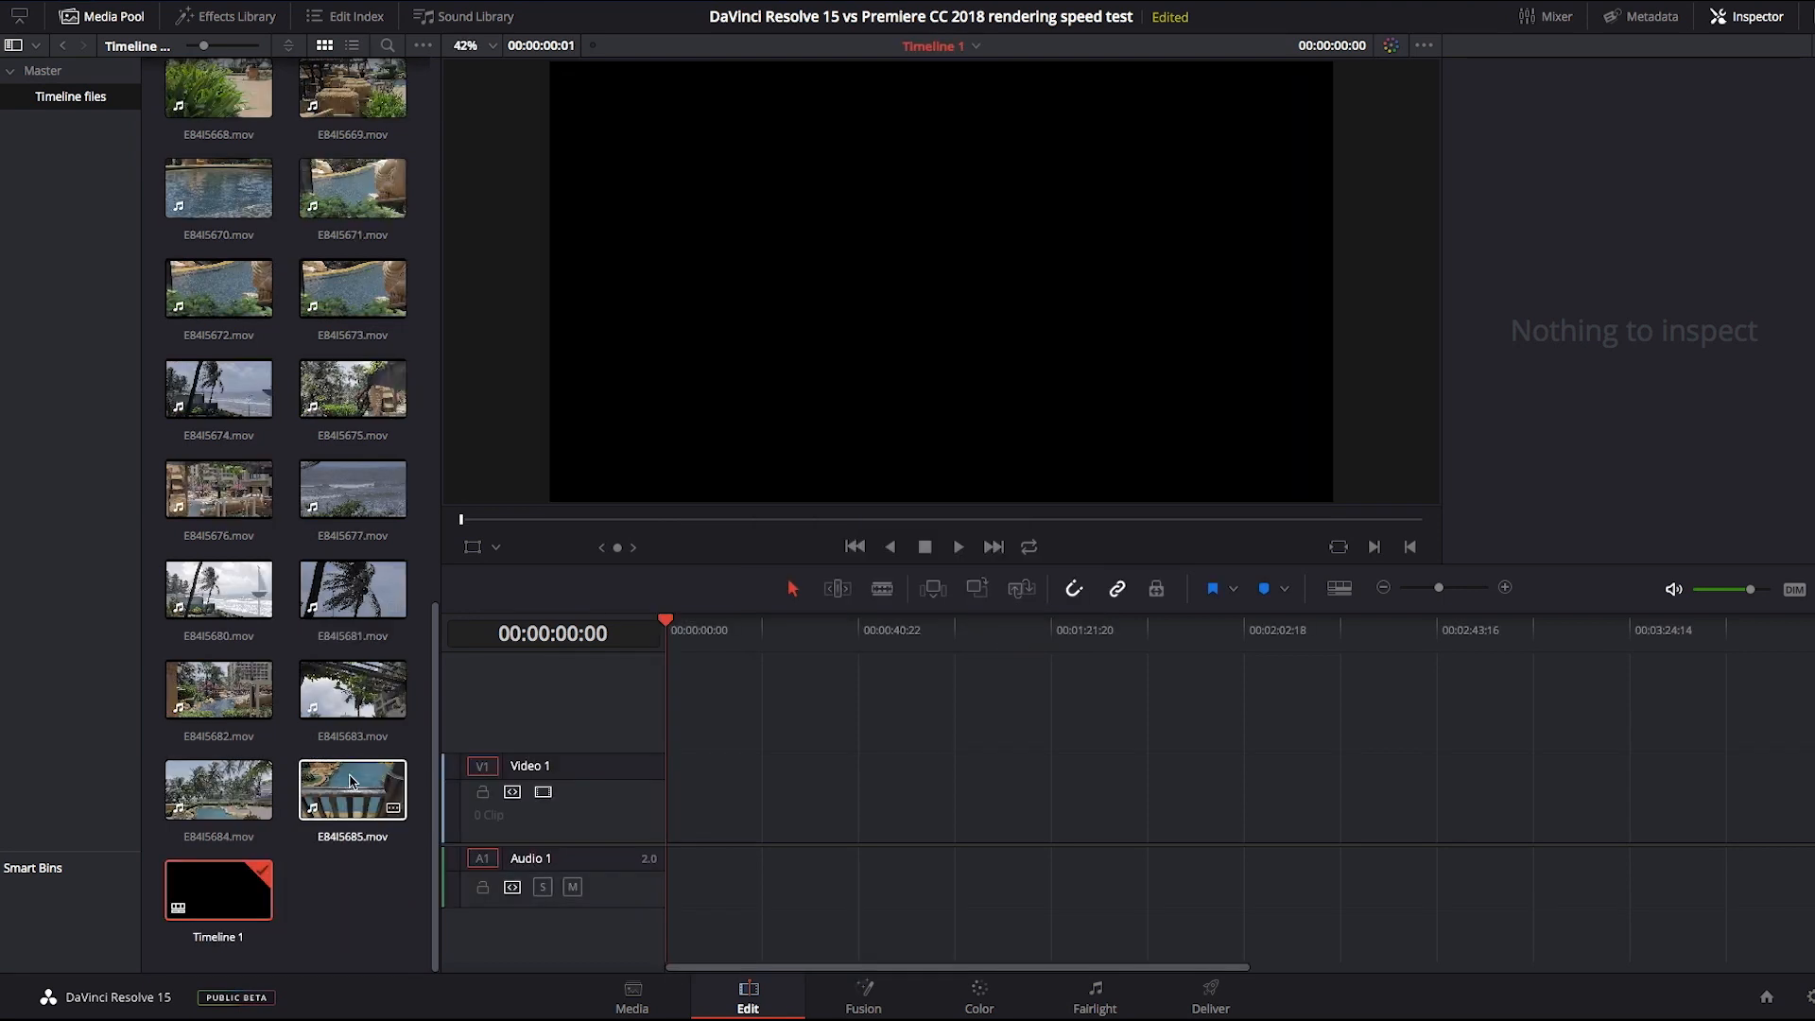
Step: Append all clips from the Timeline files bin to the end of Timeline 1
right_click(351, 794)
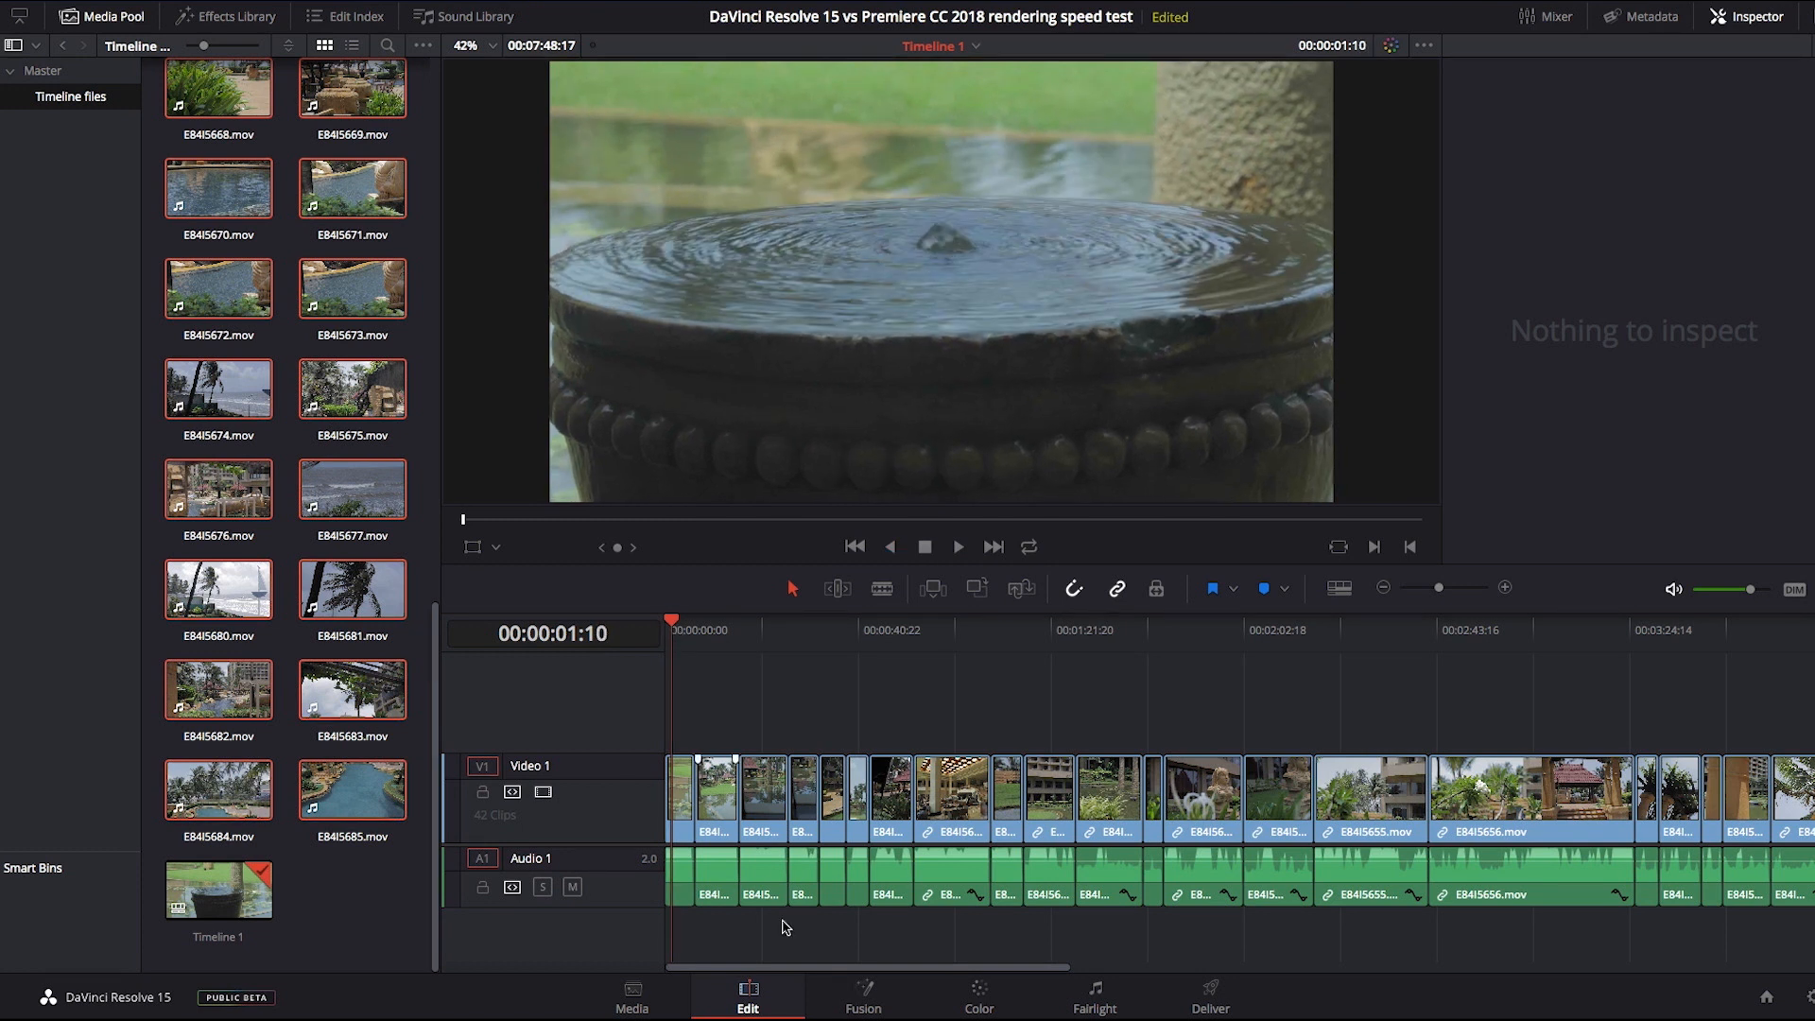
left_click(977, 995)
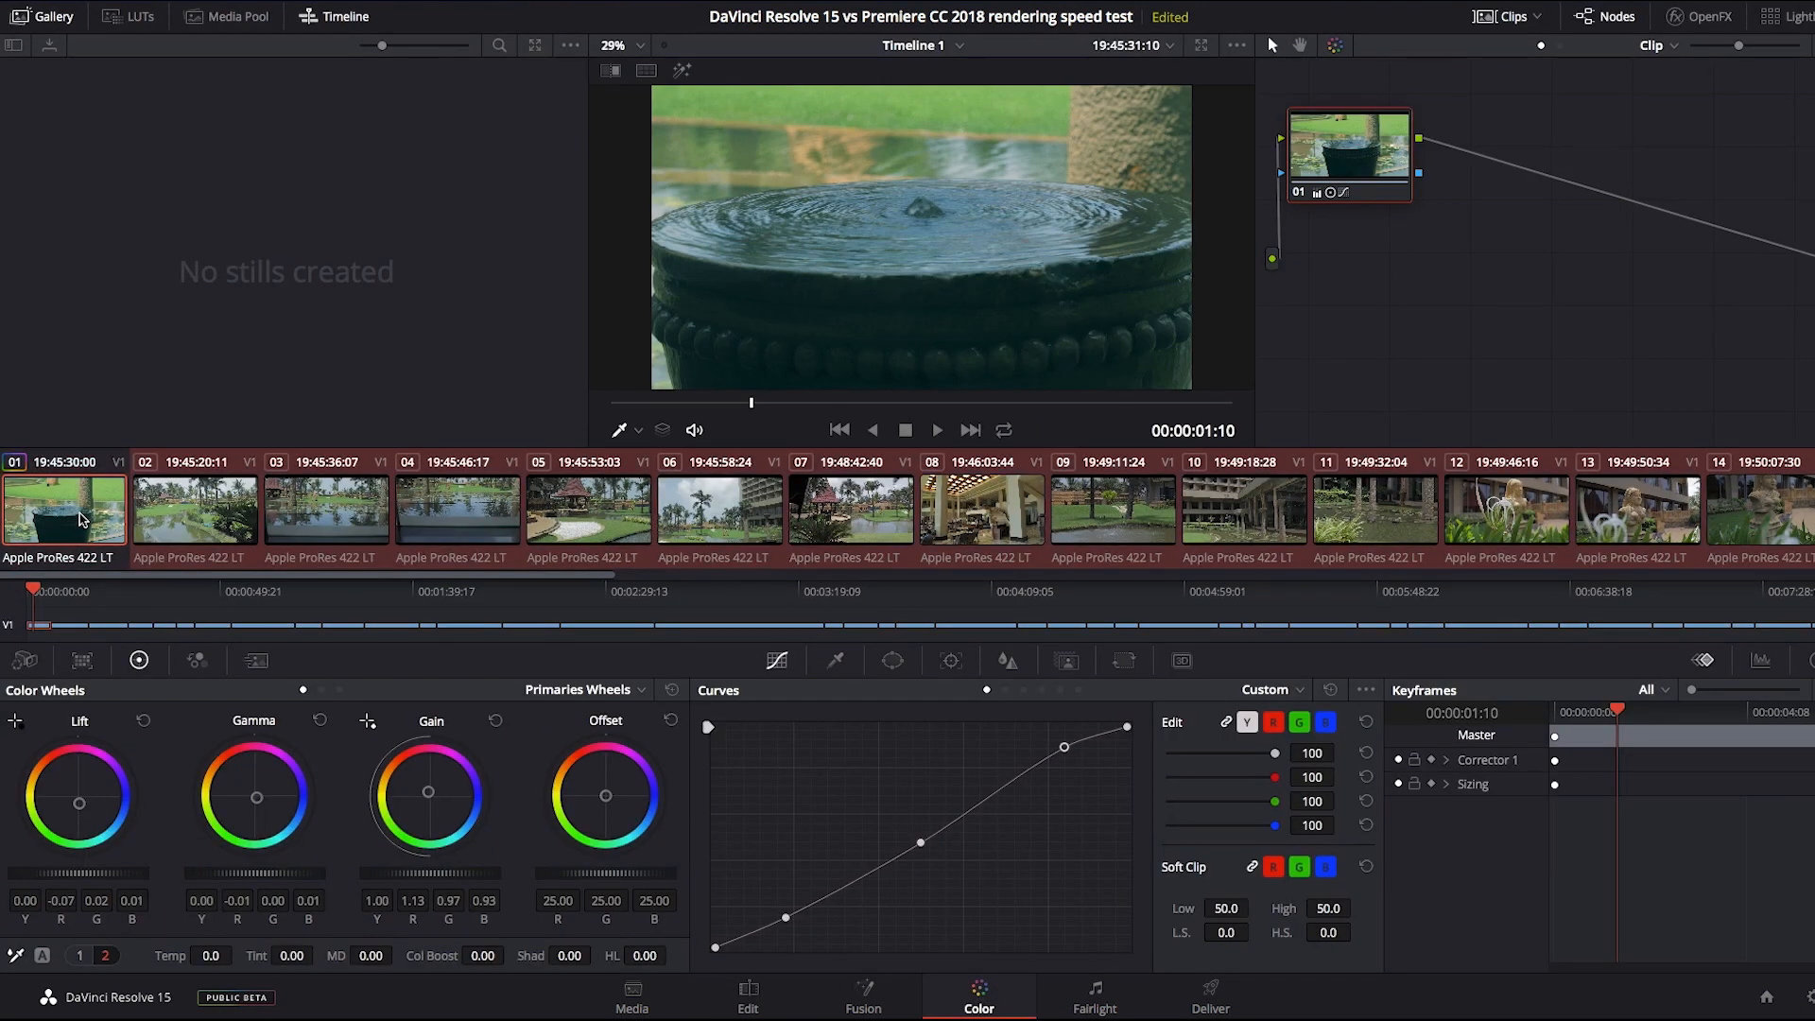
Step: Create the ProRes 422 Sequence 08 from the clips
left_click(195, 510)
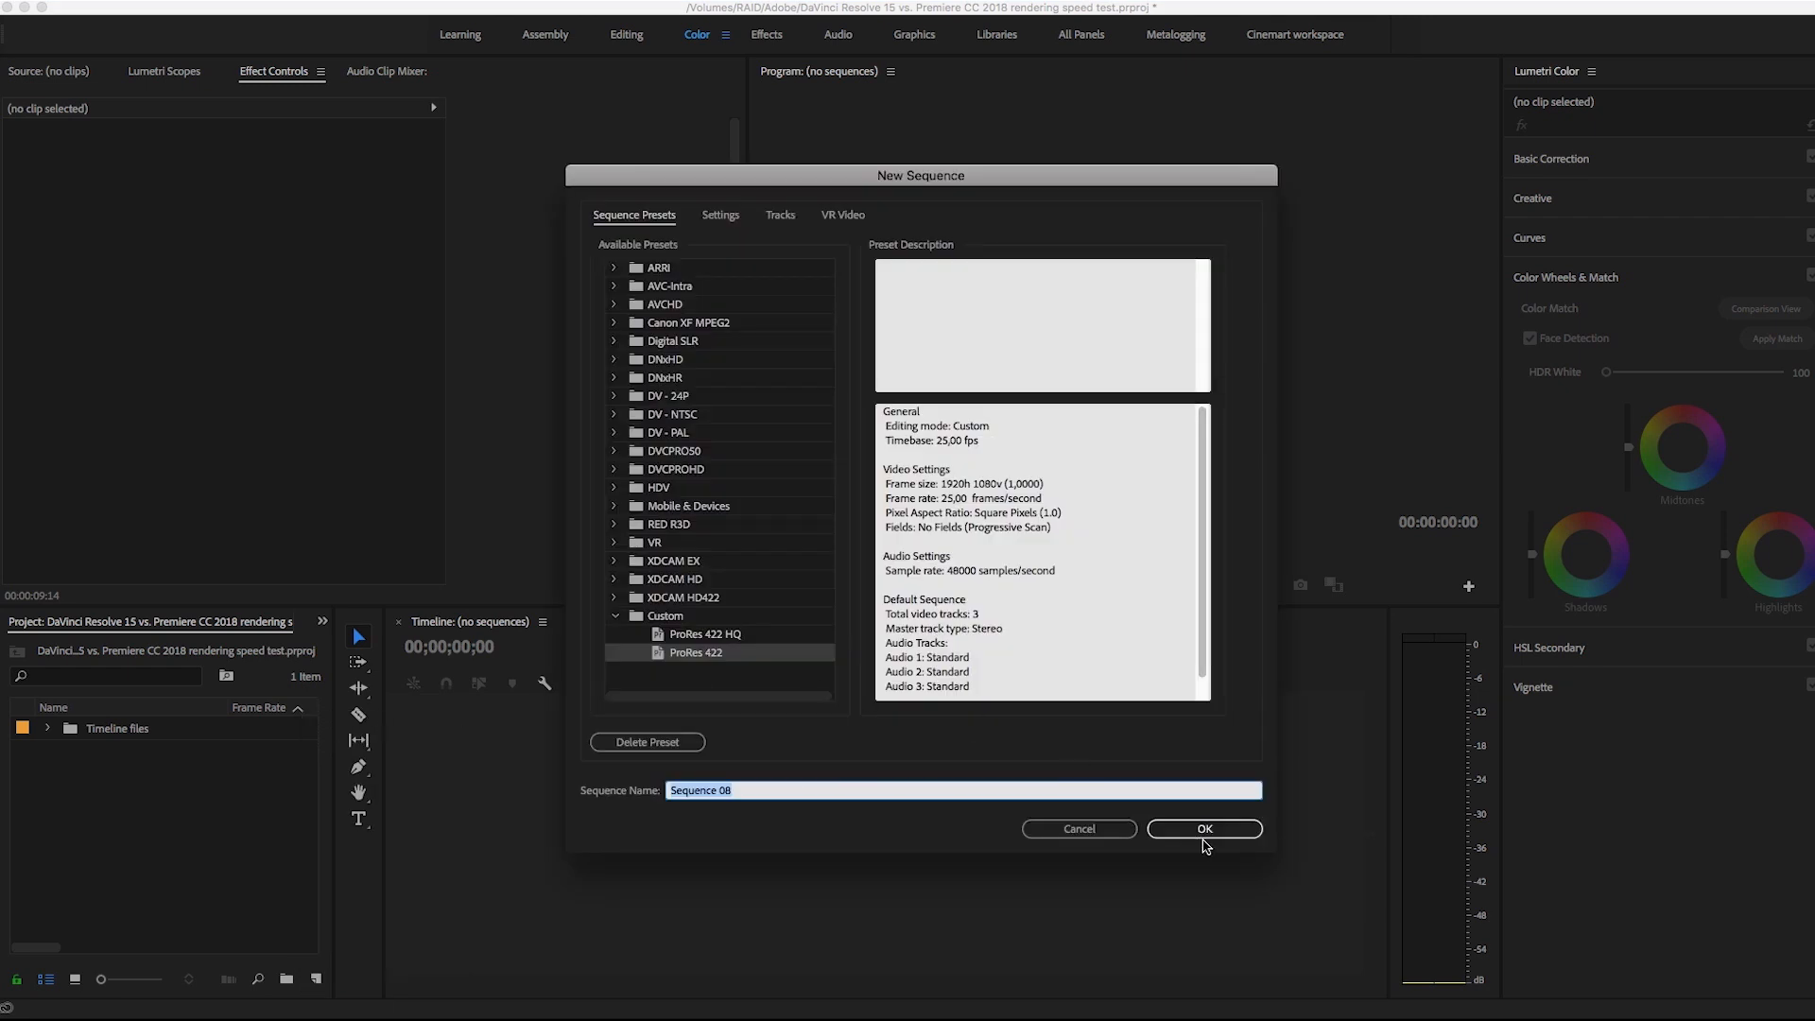
left_click(1202, 829)
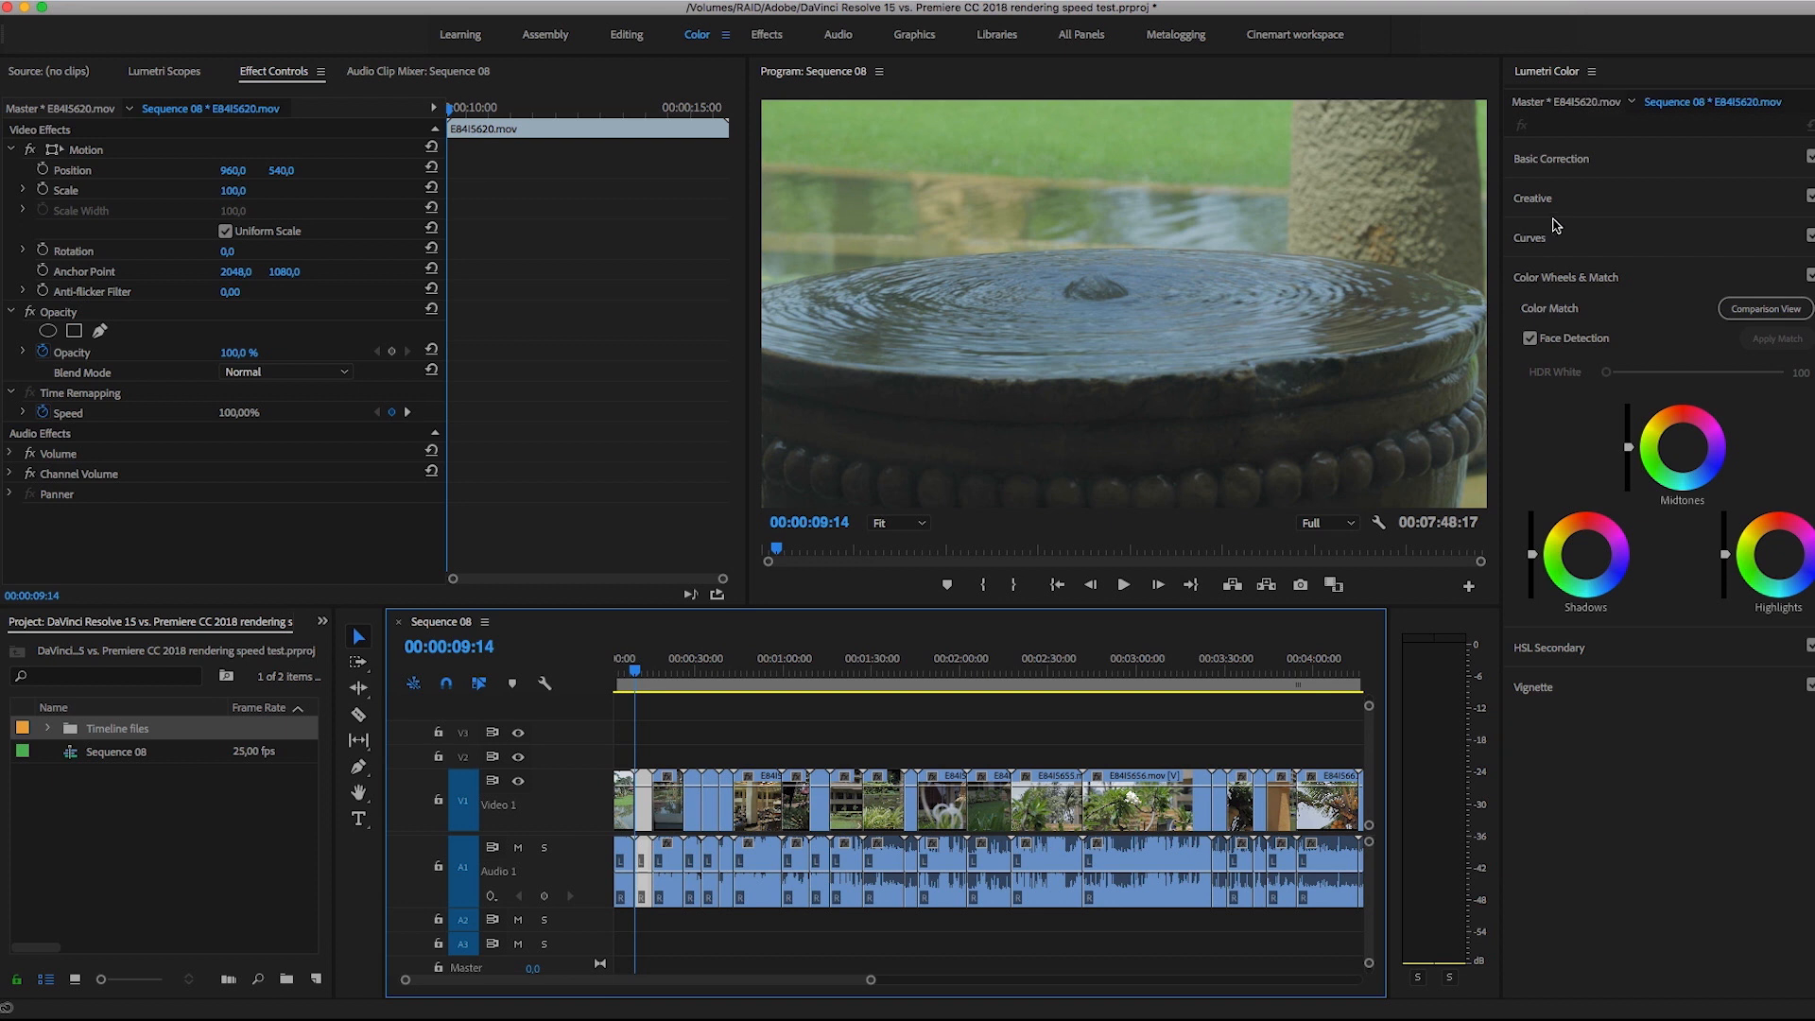
Step: Open the Lumetri Curves adjustments for the first clip in Sequence 08
left_click(1530, 237)
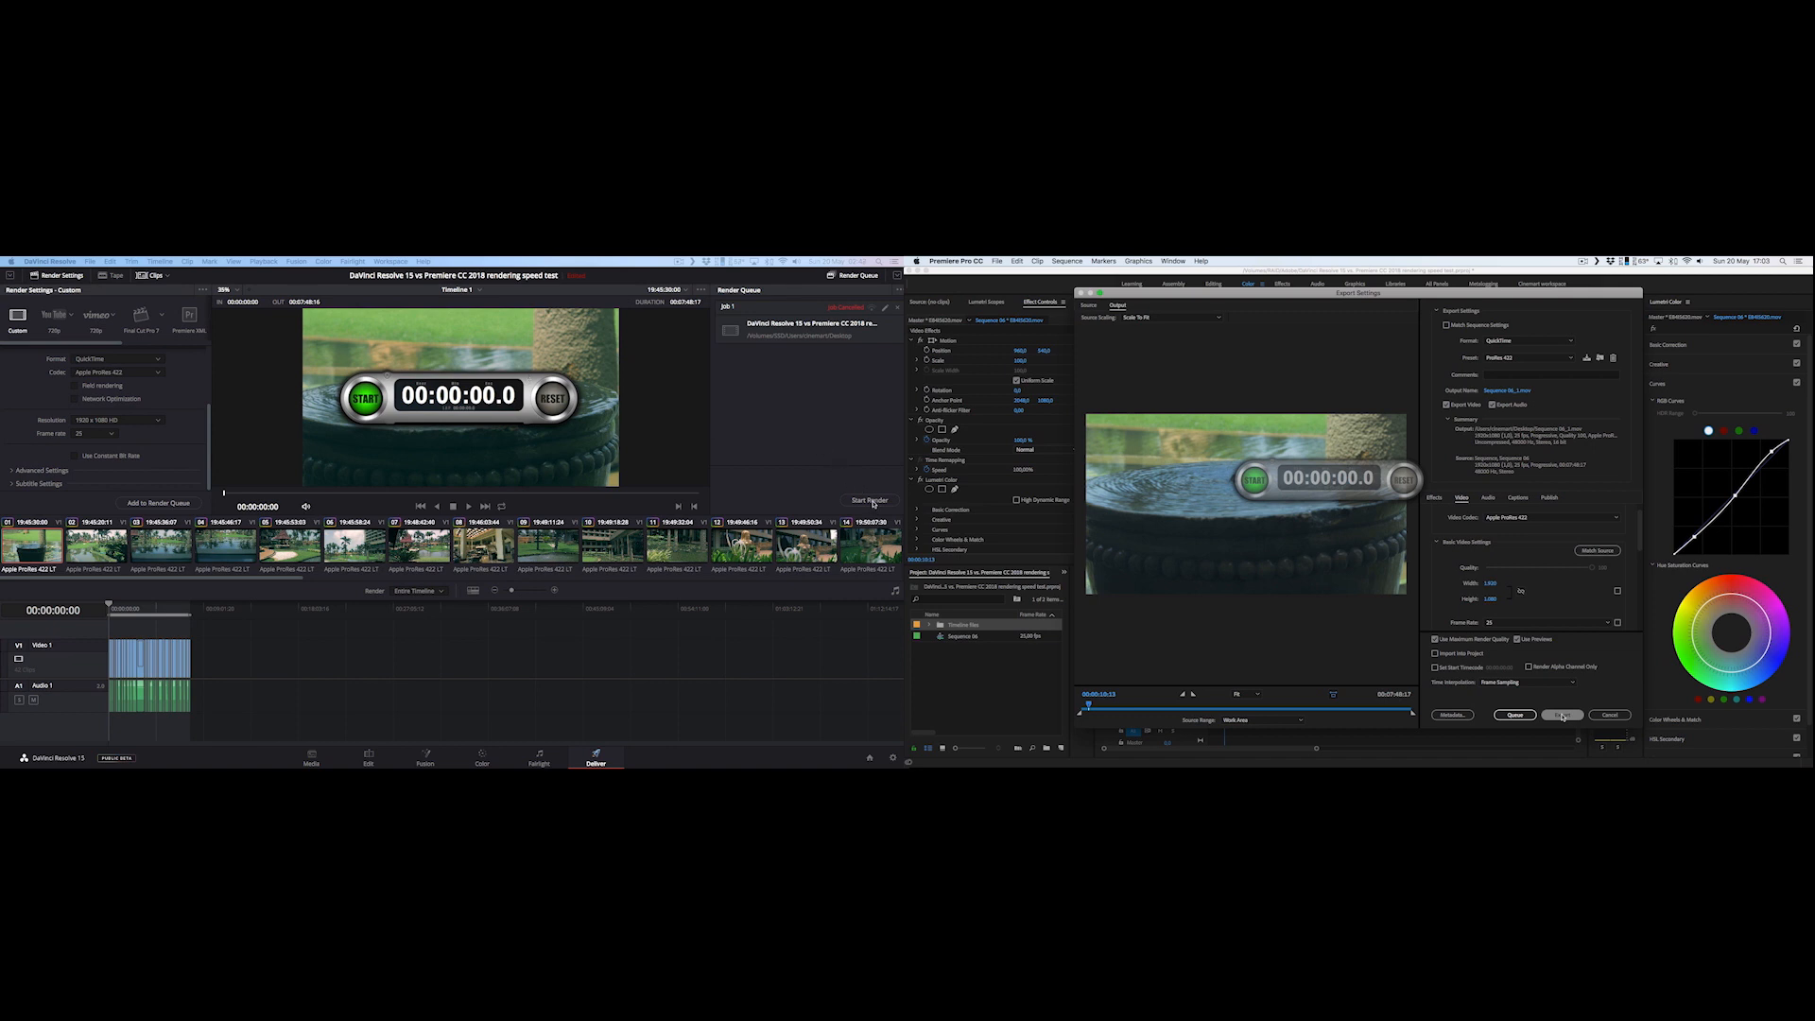
Step: Start rendering Timeline 1 from the Deliver page render queue
left_click(1562, 714)
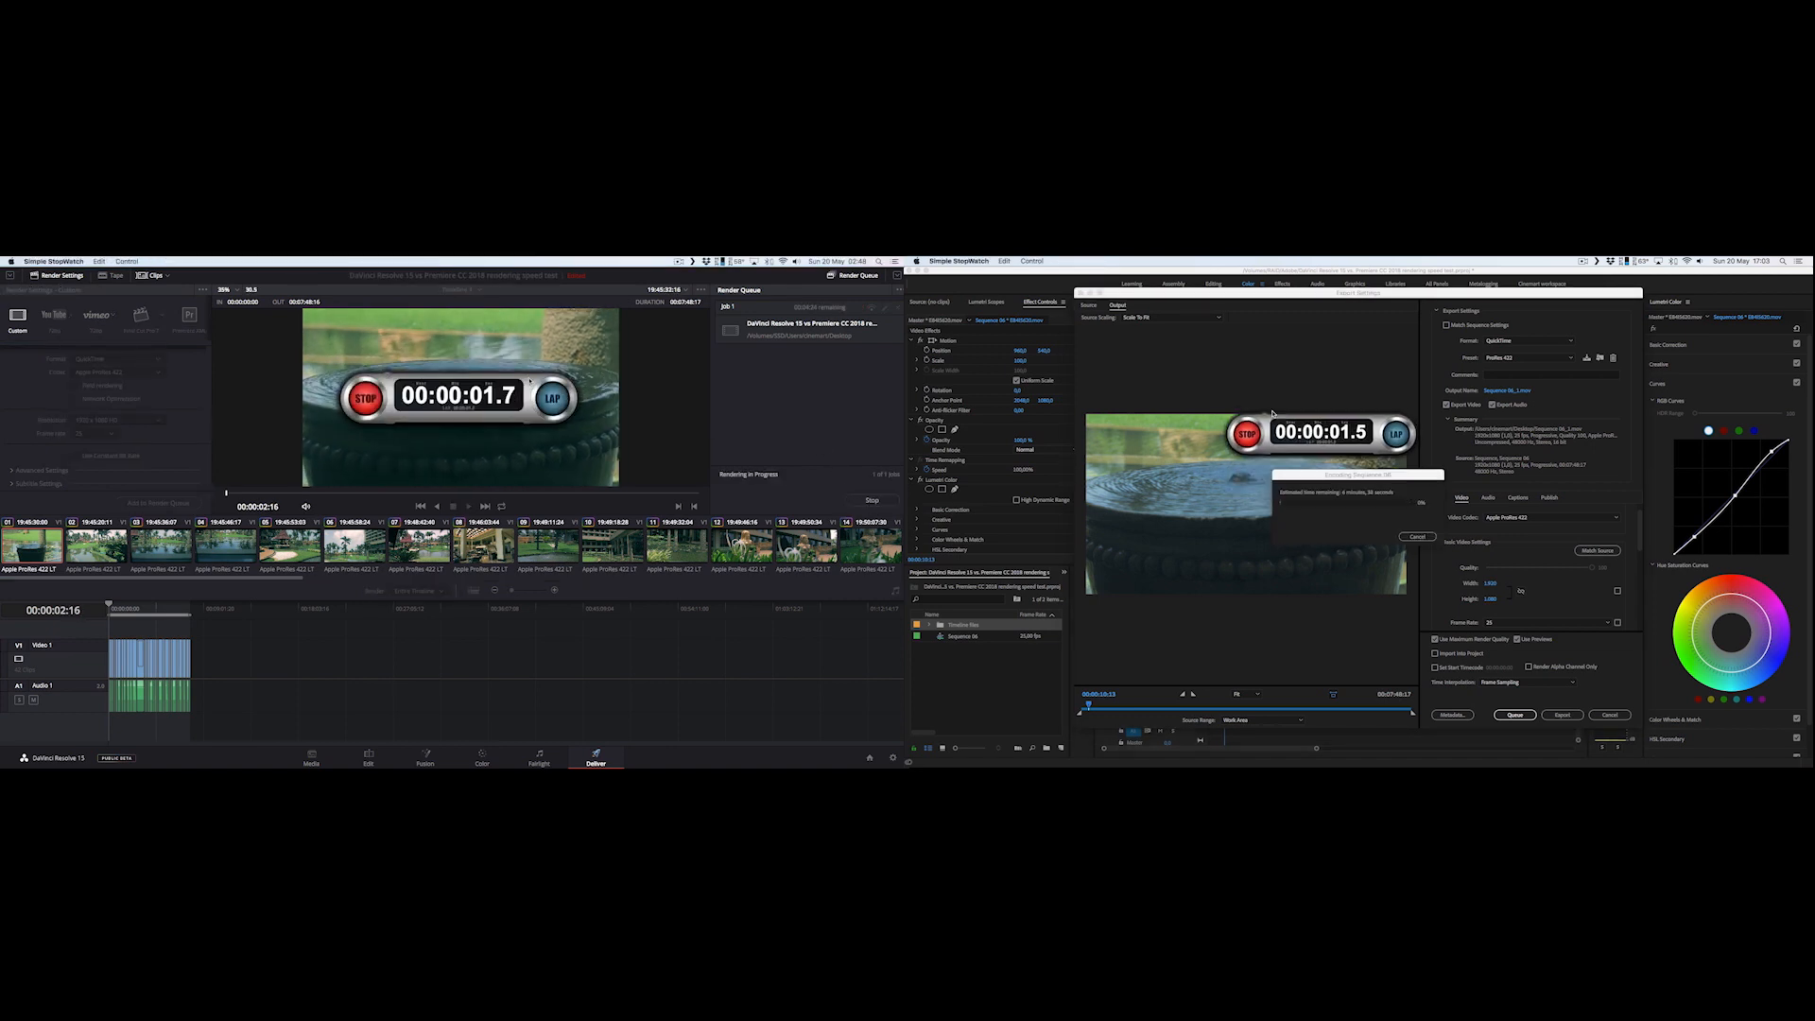